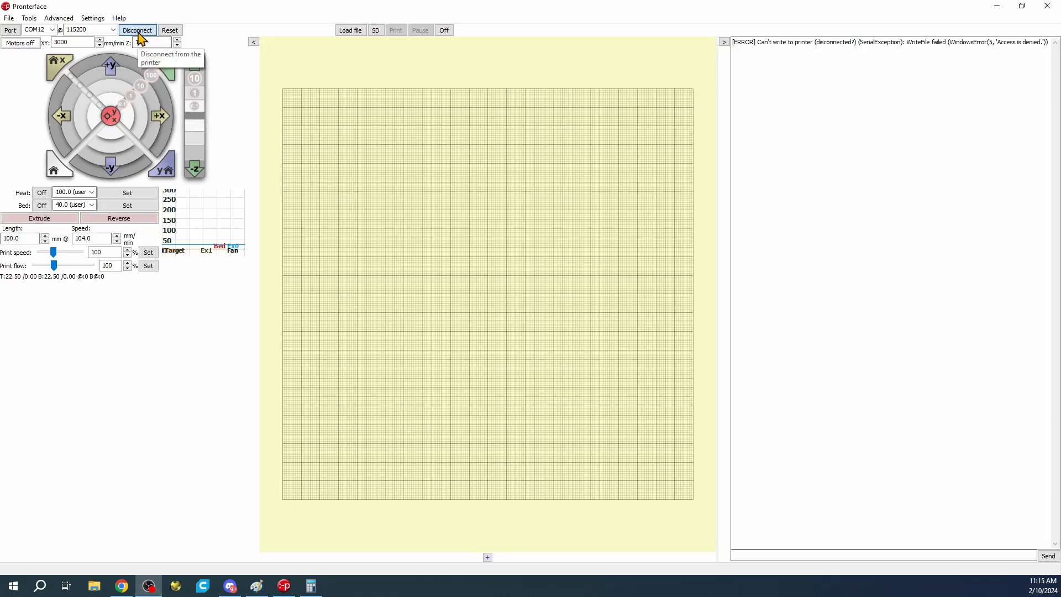
Reconnect Pronterface to the printer until the console reports 'Printer is now online.'
click(136, 30)
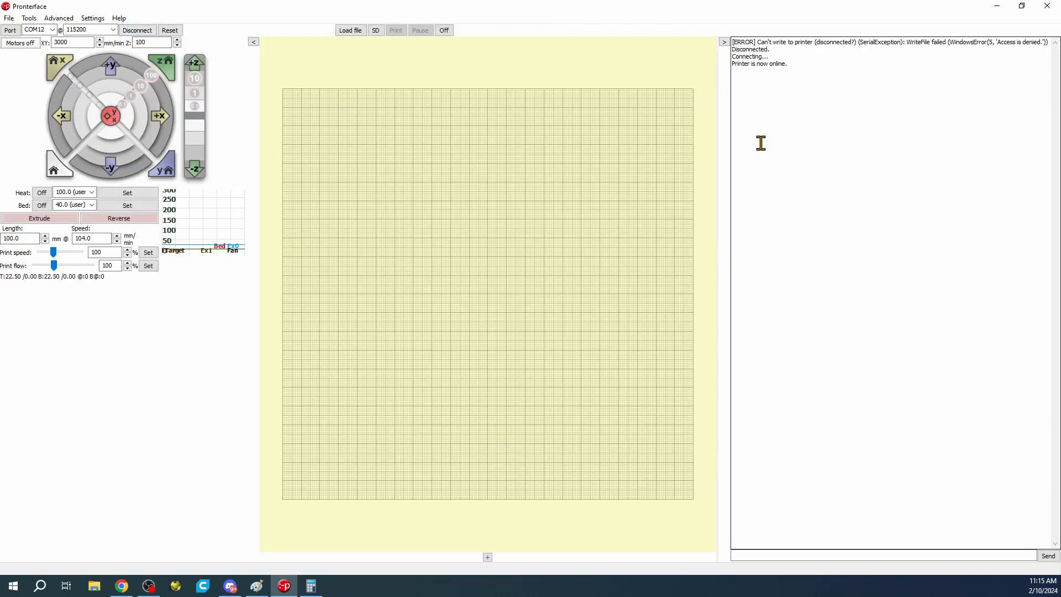
mouse_move(853, 431)
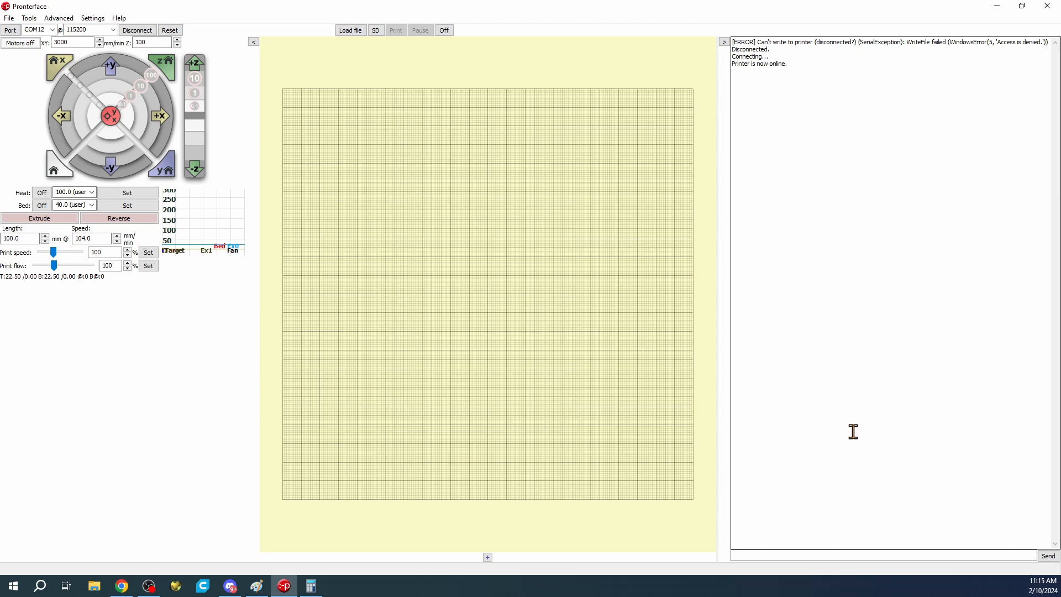
mouse_move(776, 559)
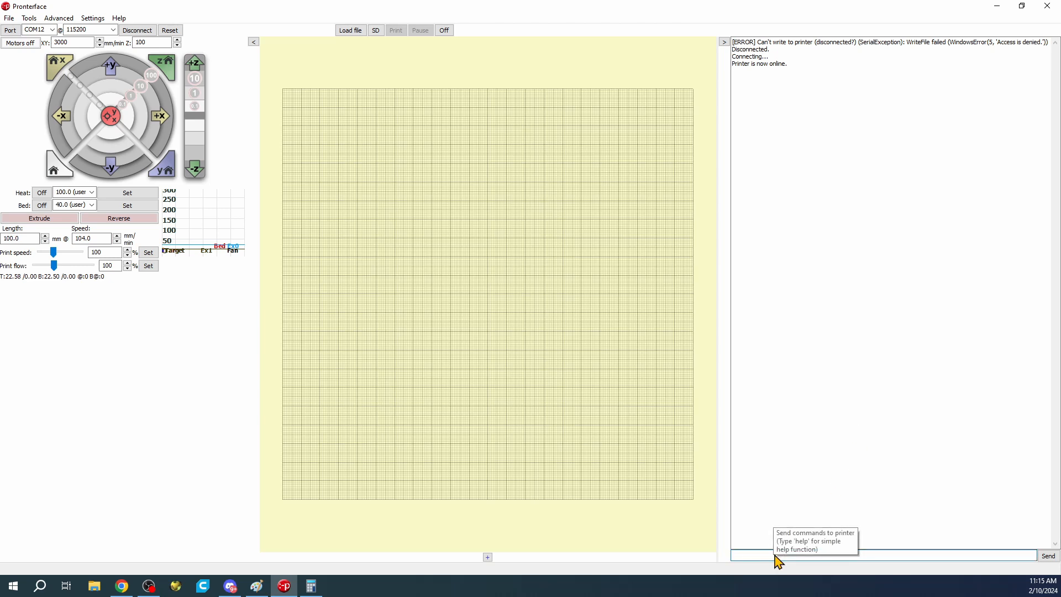
text(M119)
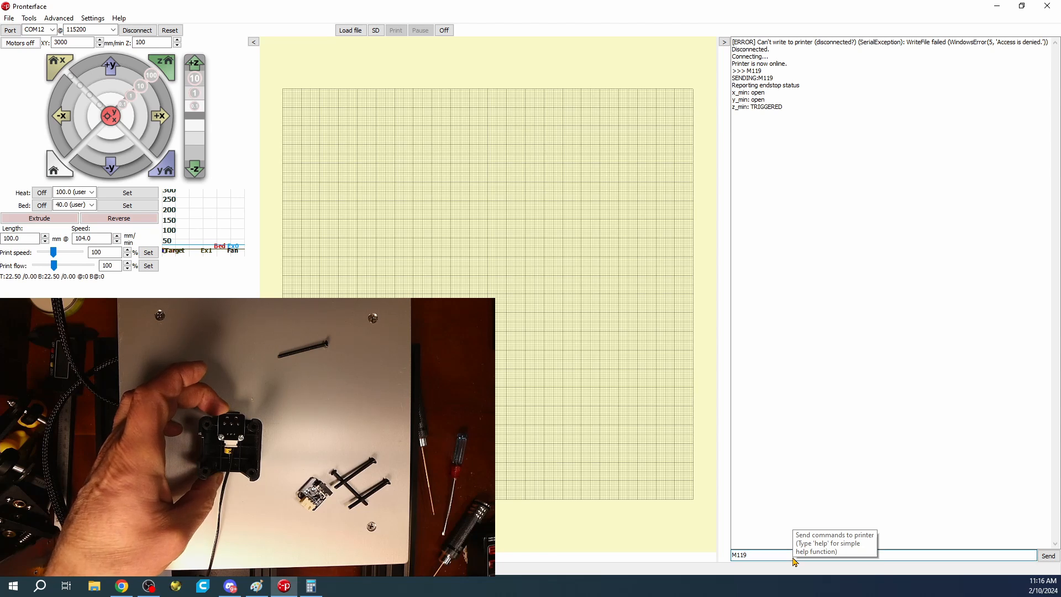
Resend M119 with the switch pressed, showing x_min and z_min triggered, y_min open
click(1047, 555)
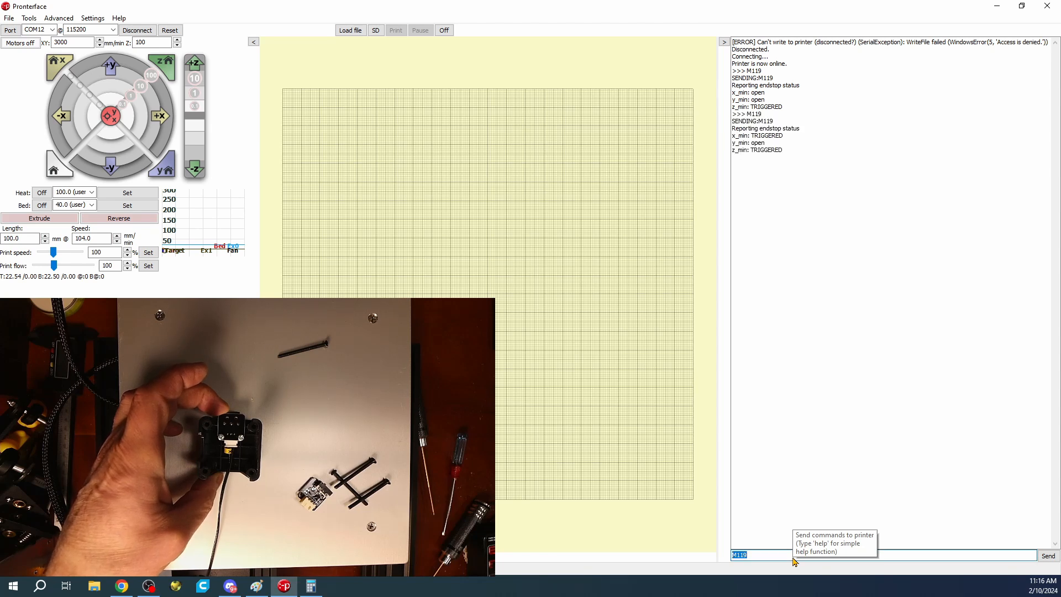